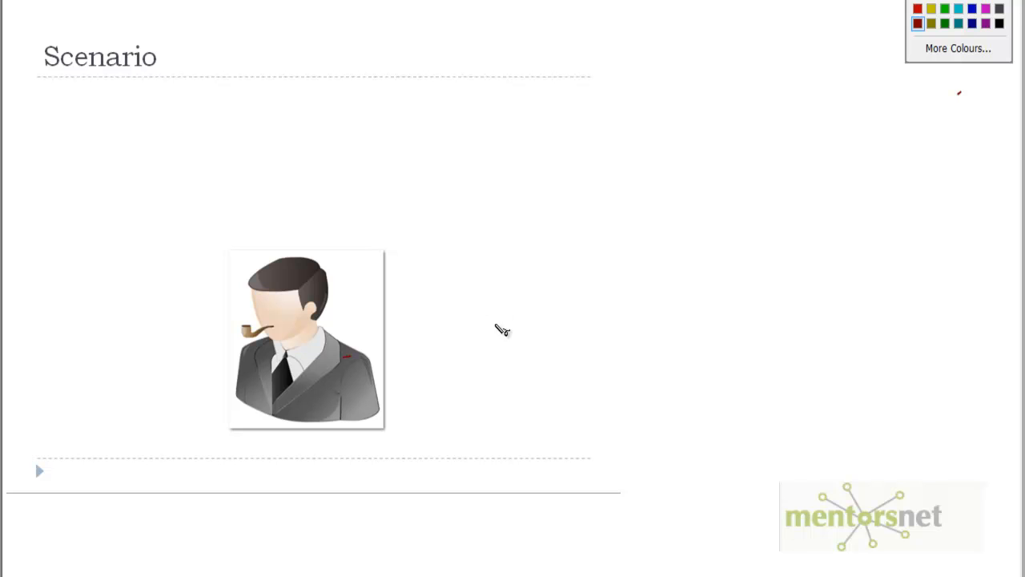
Stroke under the Scenario title, then write CTO, ACME and E-Retail beside the person picture.
drag(140, 98, 172, 91)
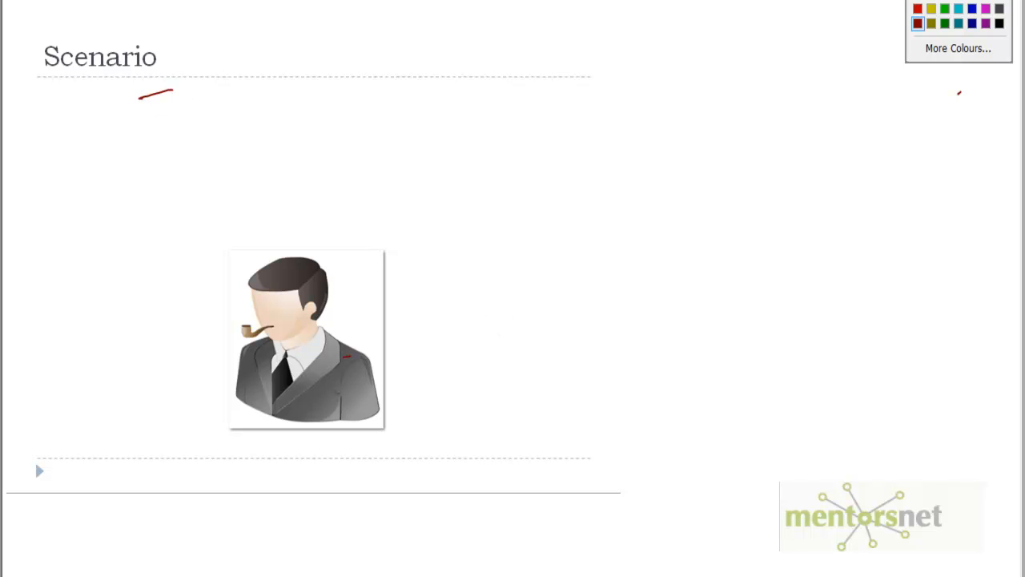
mouse_move(453, 317)
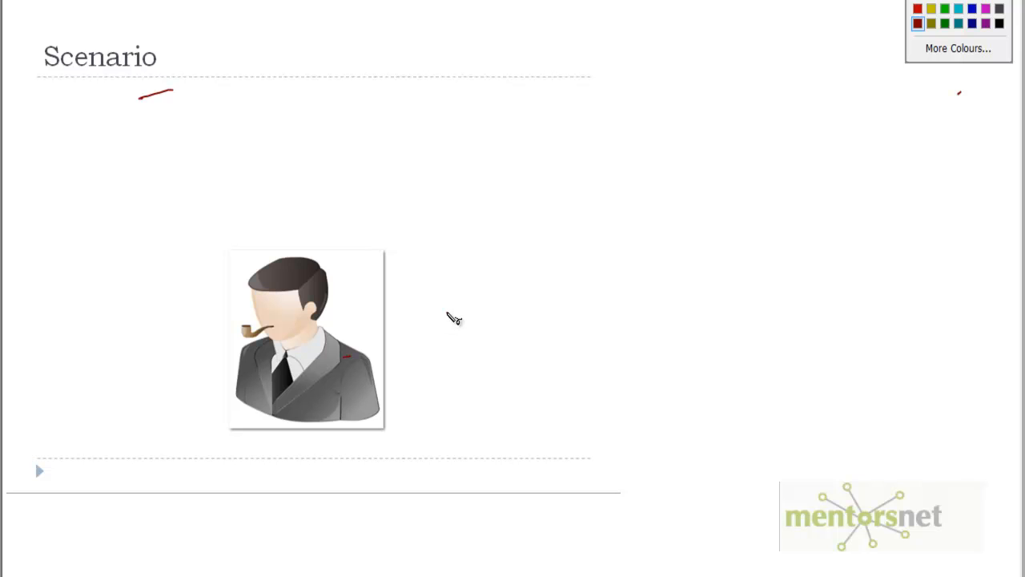
drag(436, 316, 525, 321)
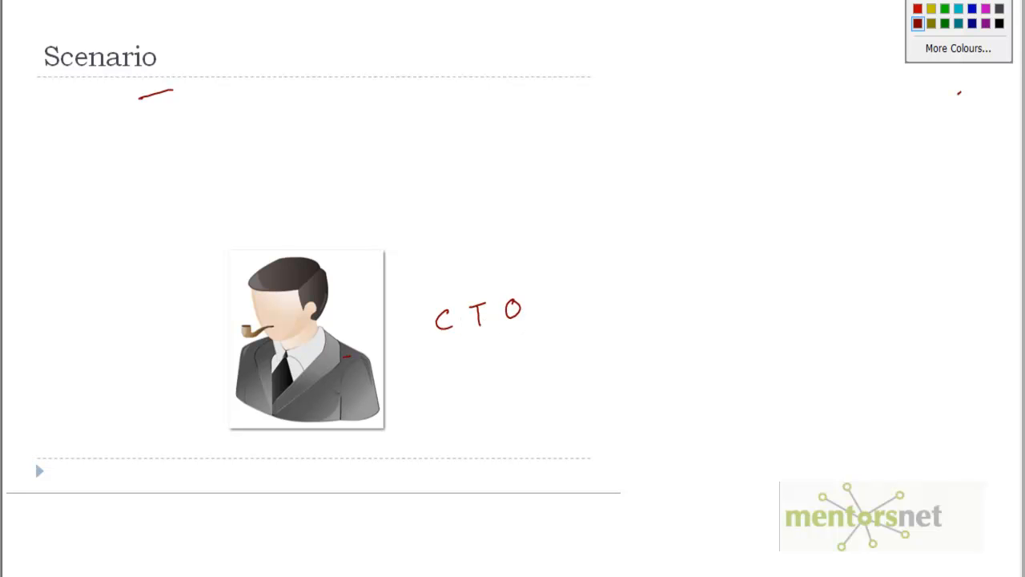
drag(518, 348, 530, 364)
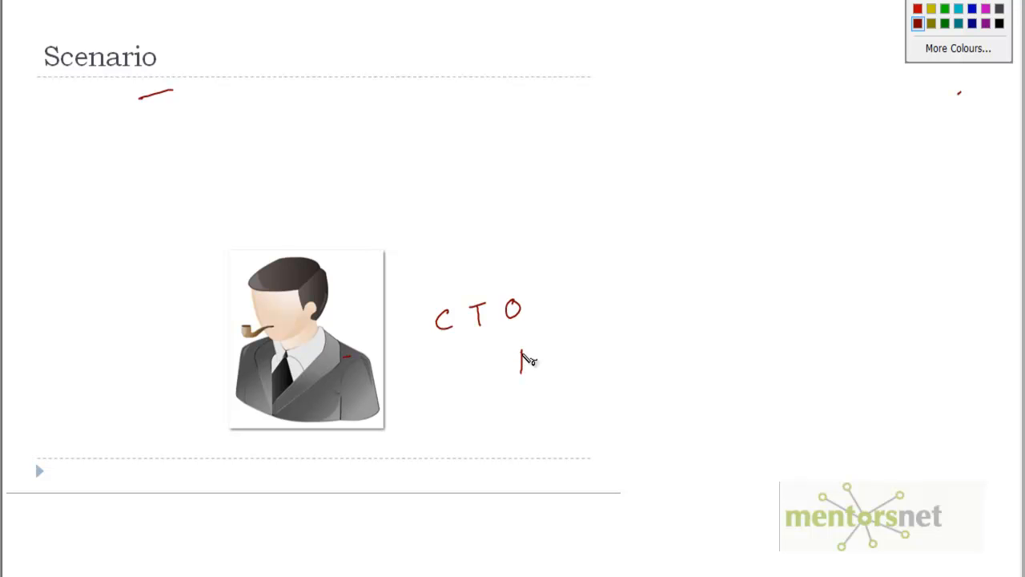
drag(517, 344, 537, 373)
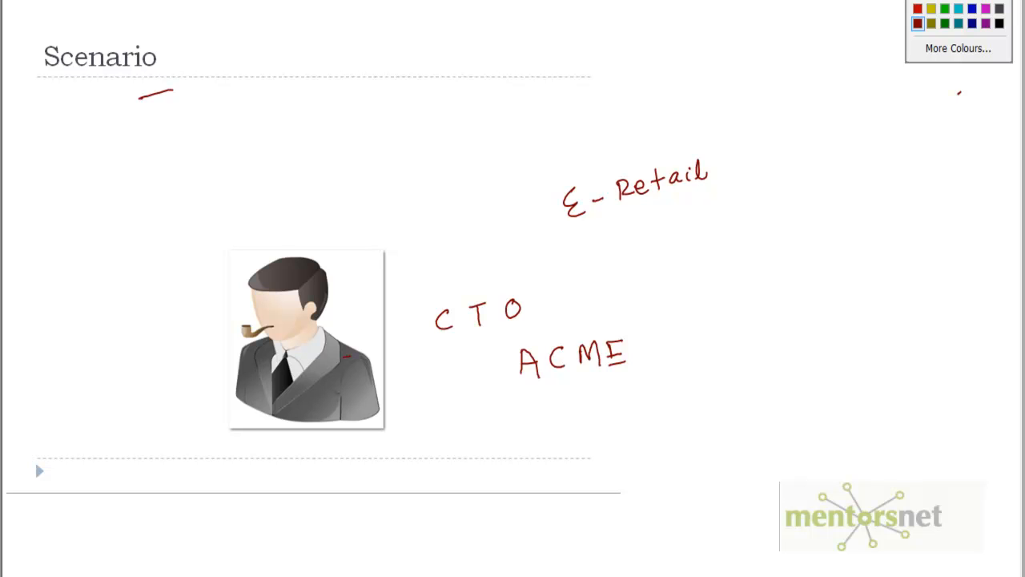
drag(521, 386, 637, 376)
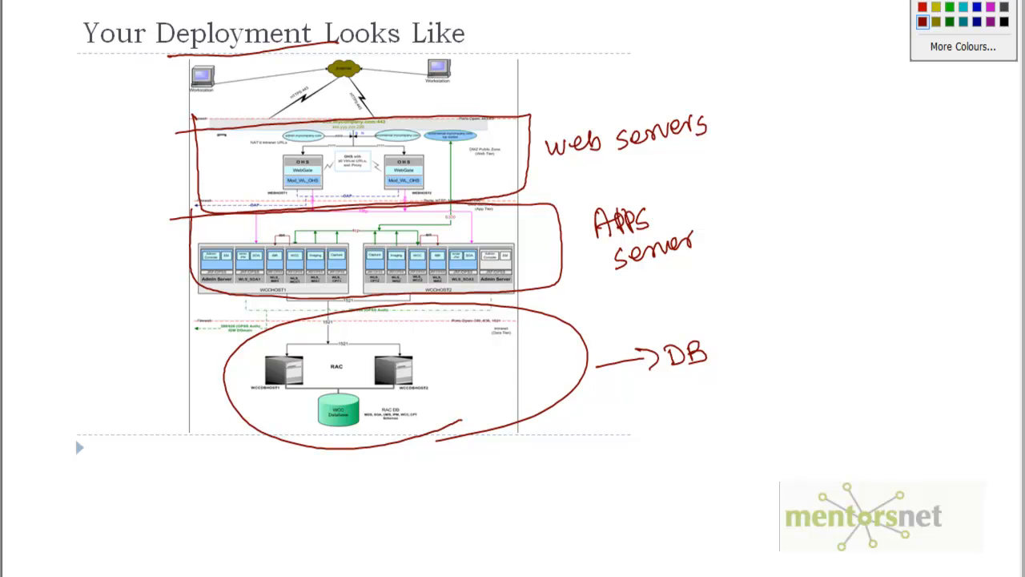
mouse_move(449, 84)
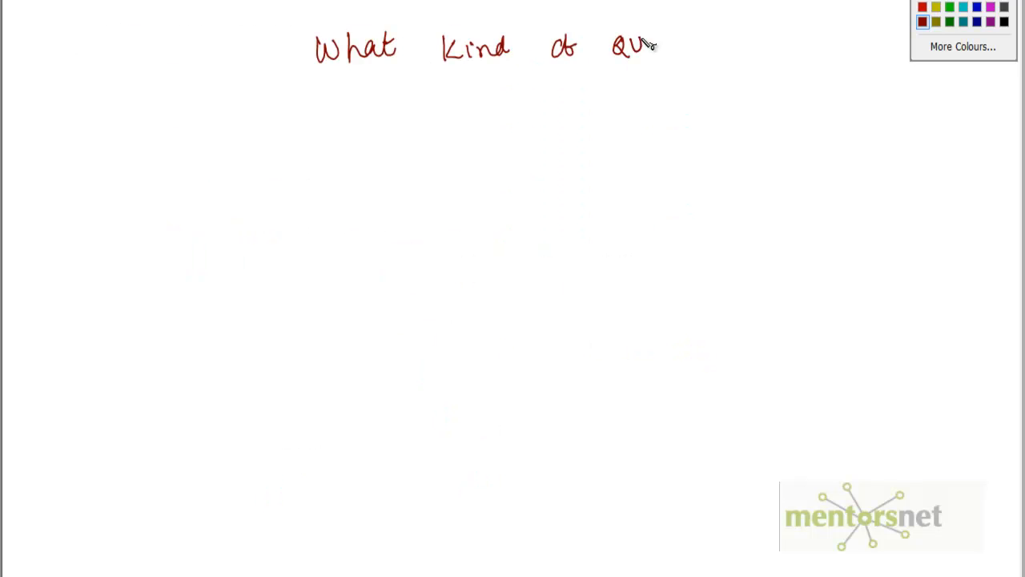
Handwrite the question heading along the top of the blank slide.
drag(633, 44, 720, 41)
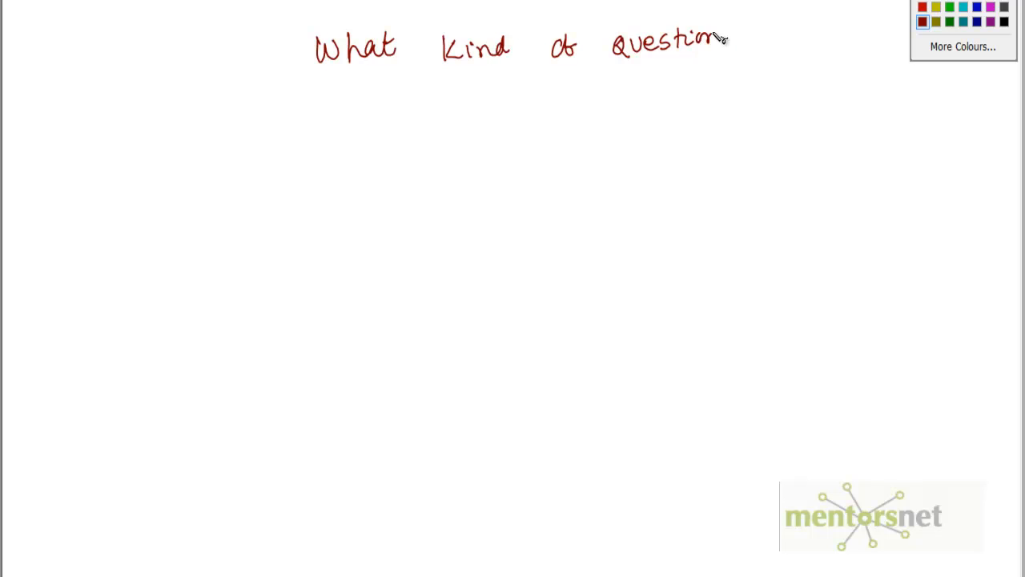
drag(709, 40, 733, 40)
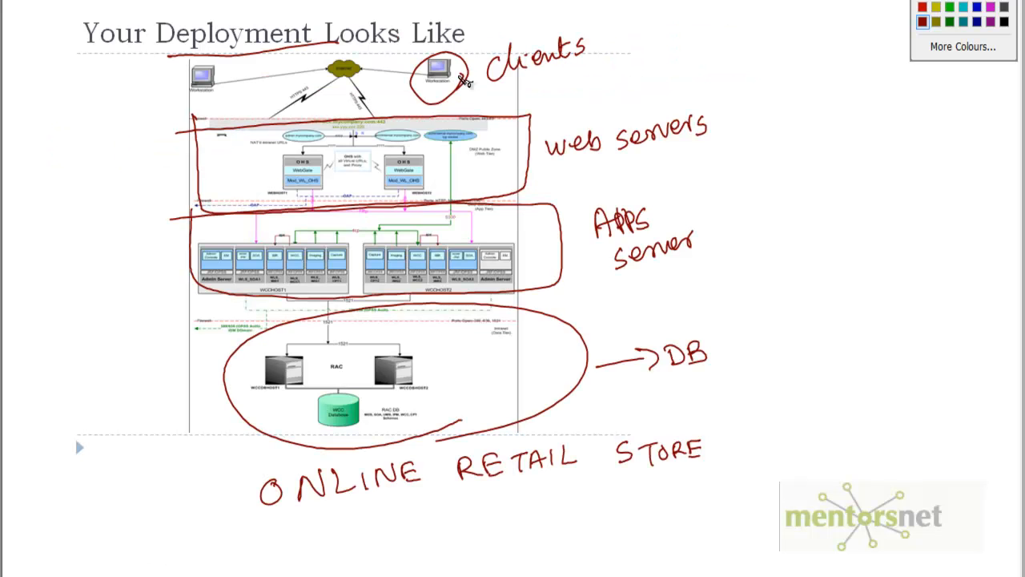
Circle the Clients workstation, then write IM and draw a box around it.
drag(461, 84, 460, 120)
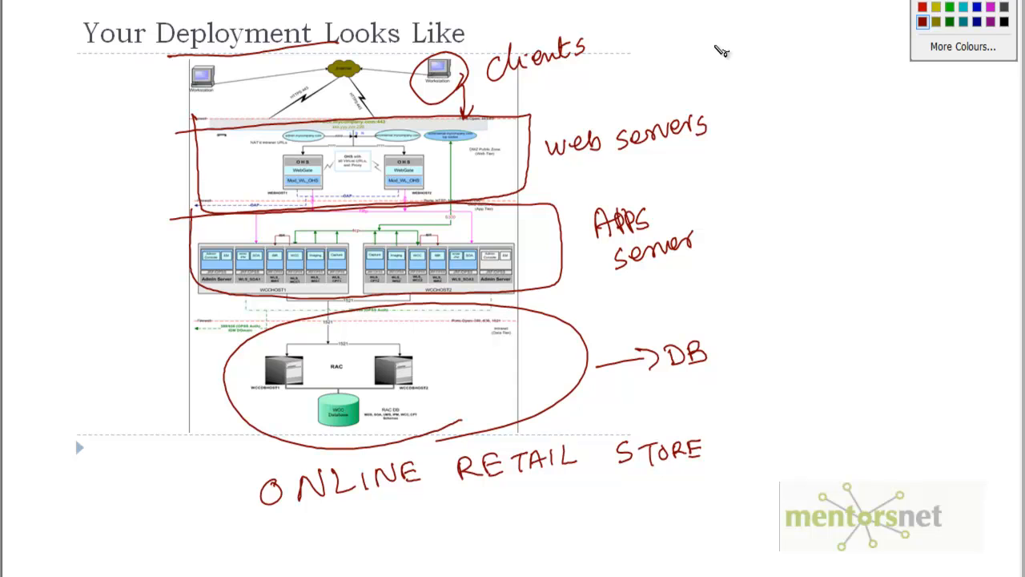
drag(704, 24, 757, 64)
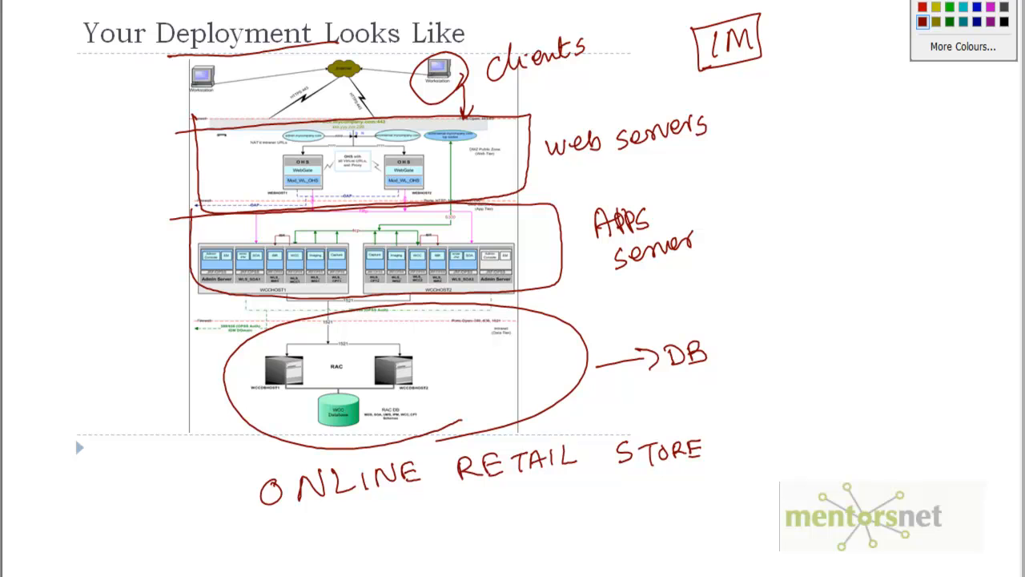
drag(372, 344, 437, 404)
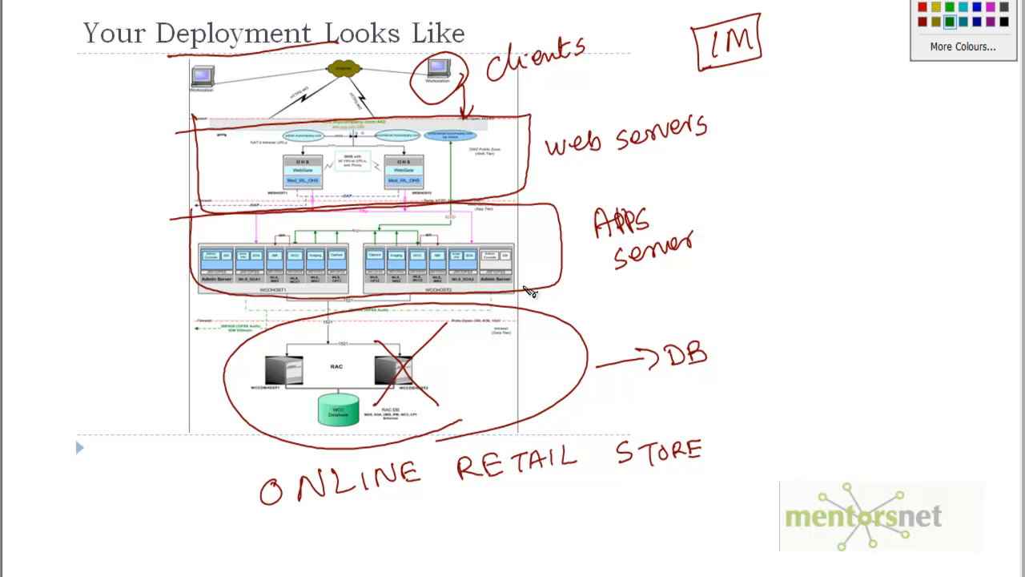
mouse_move(311, 175)
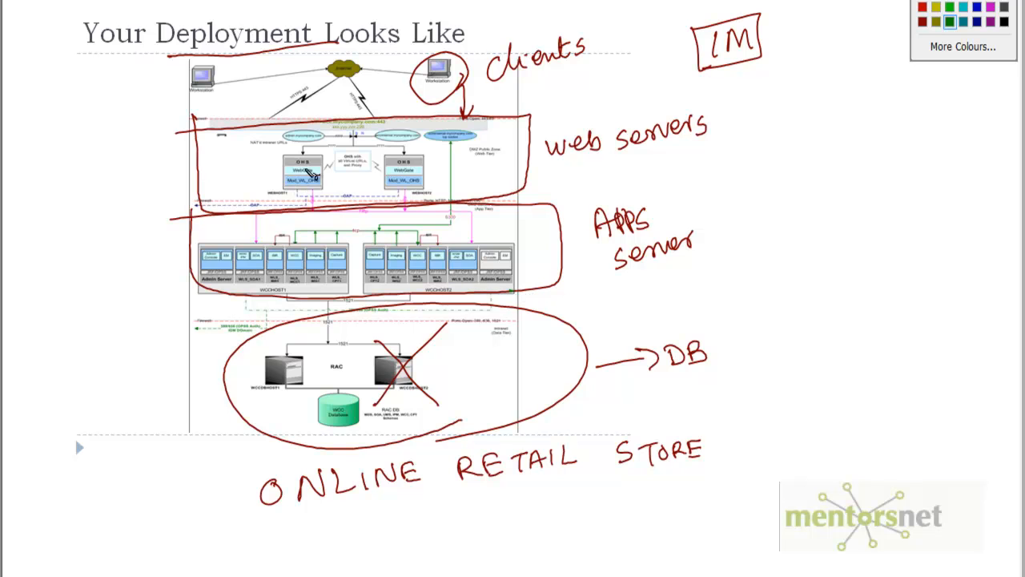
mouse_move(288, 383)
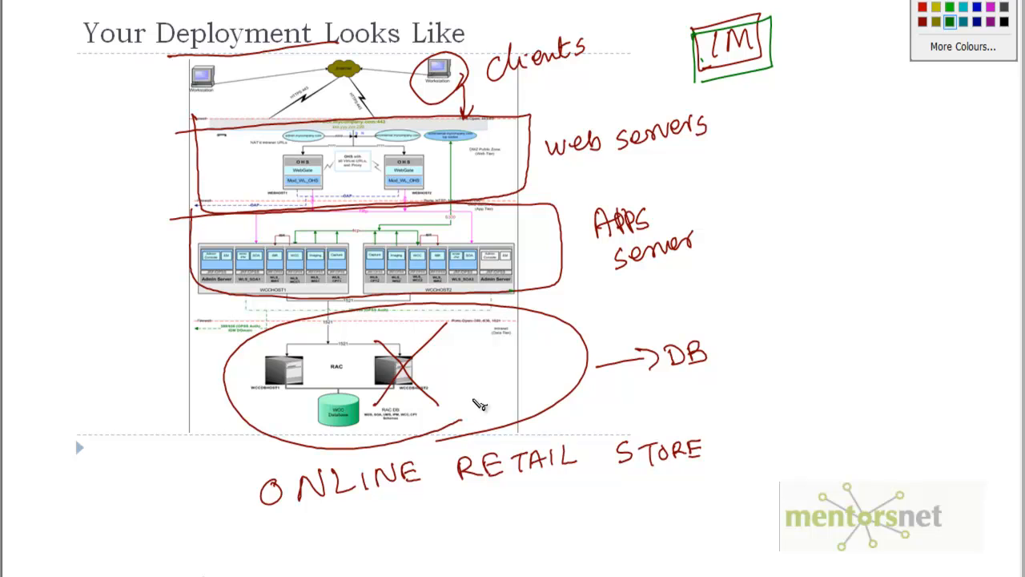
mouse_move(260, 403)
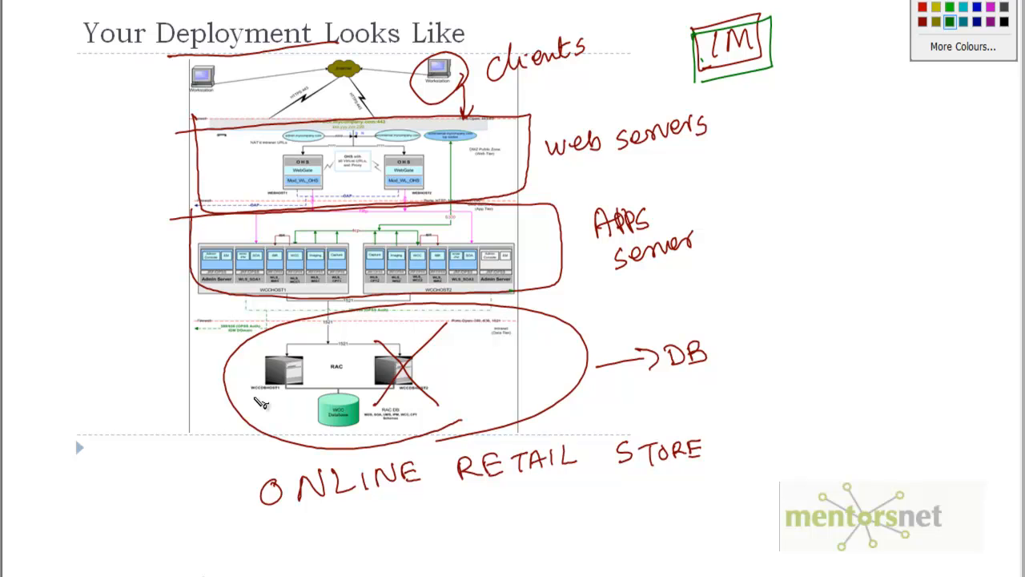
mouse_move(244, 158)
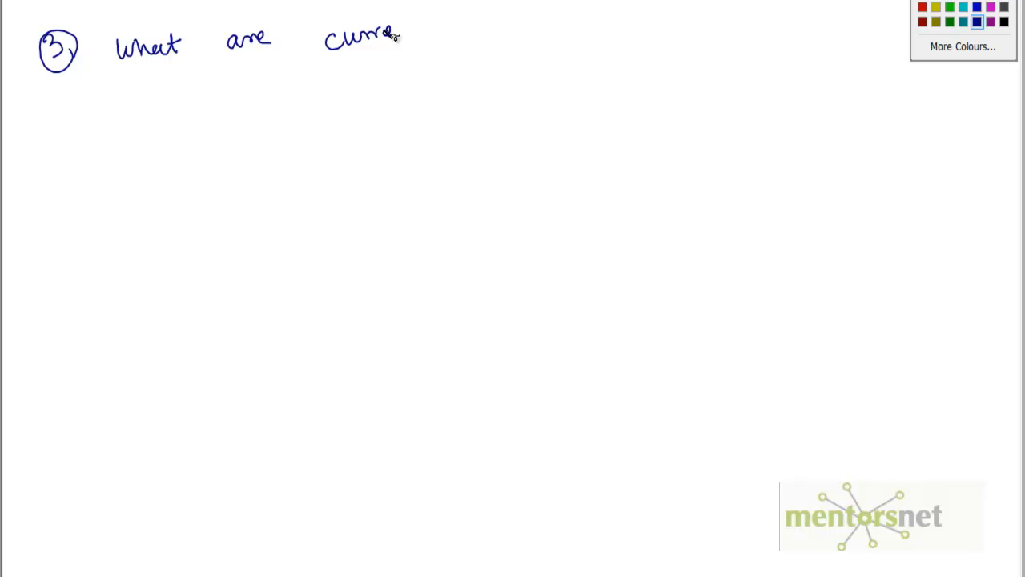
Write '3) What are current bottlenecks' with arrowed points on tuning the existing system.
drag(417, 32, 561, 24)
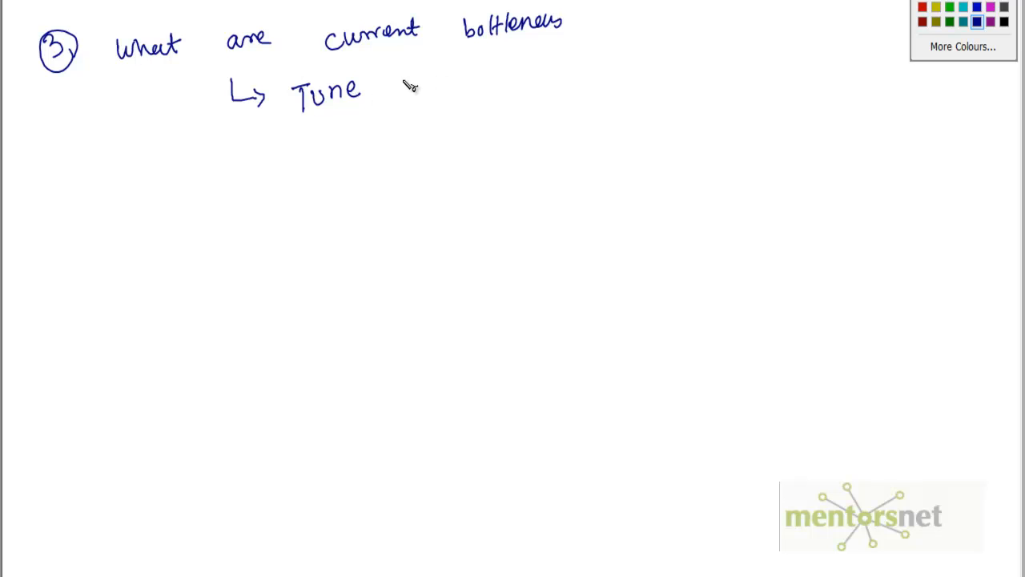
drag(397, 84, 460, 88)
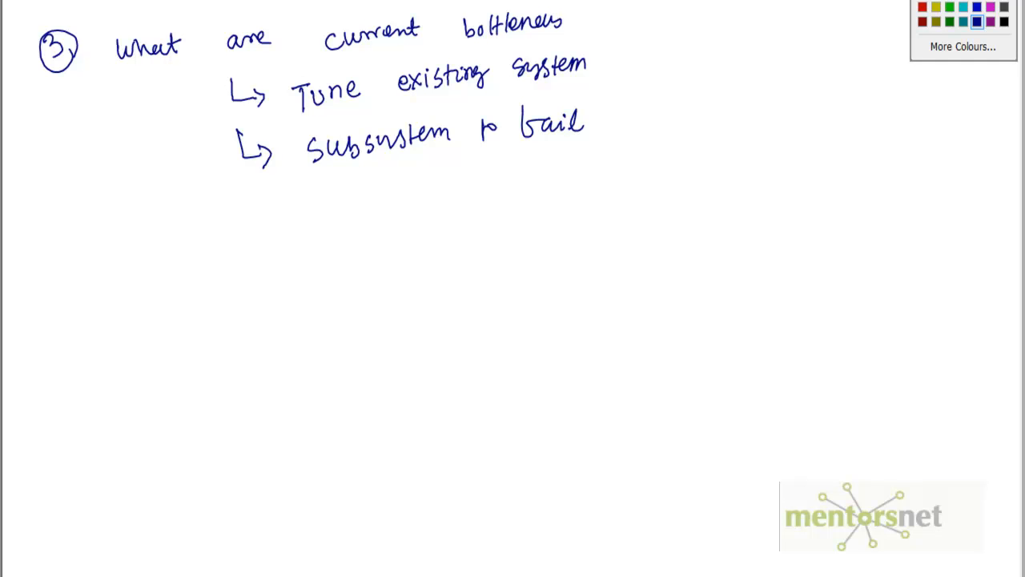
drag(244, 180, 293, 212)
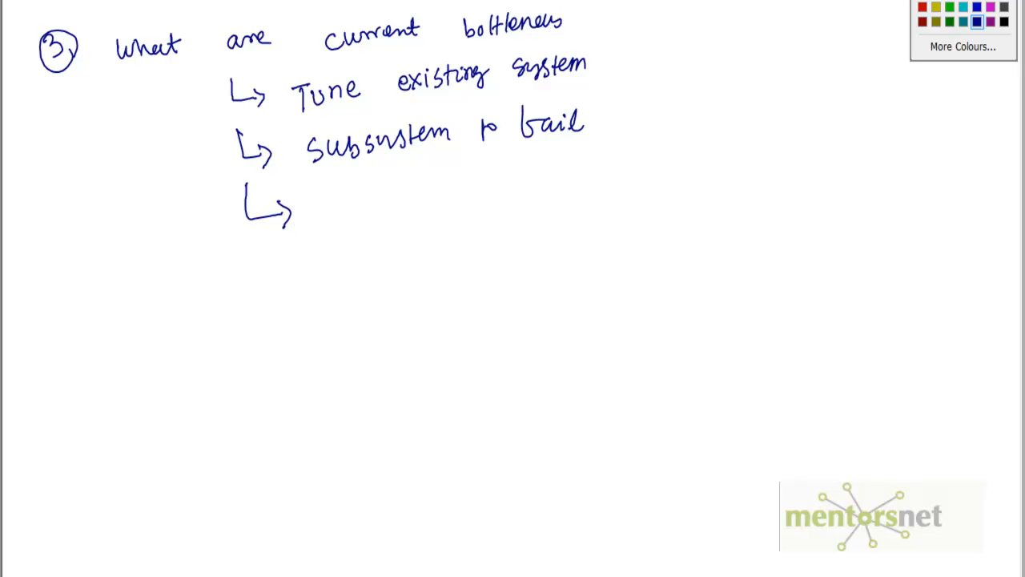
mouse_move(313, 214)
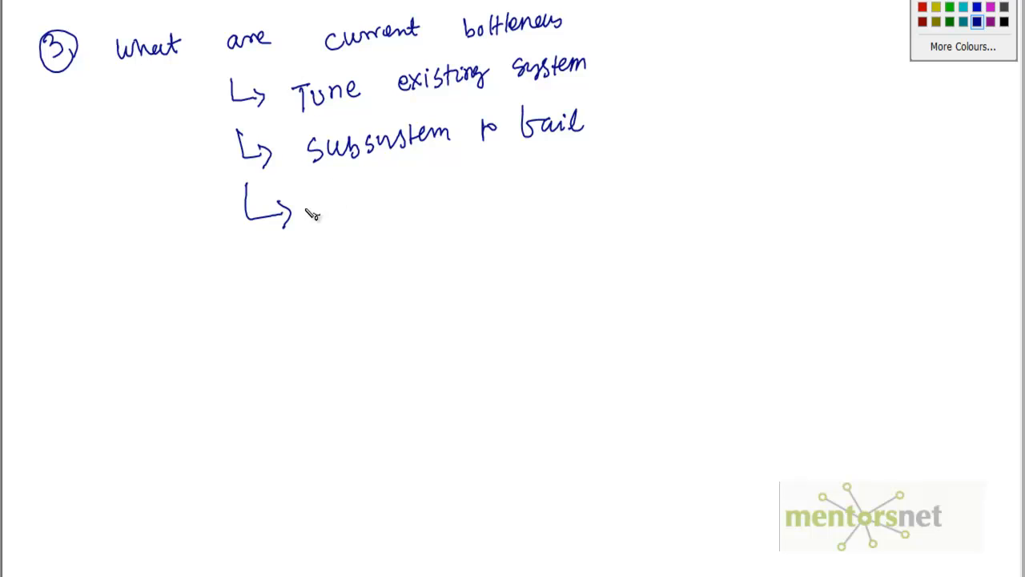
drag(324, 205, 377, 204)
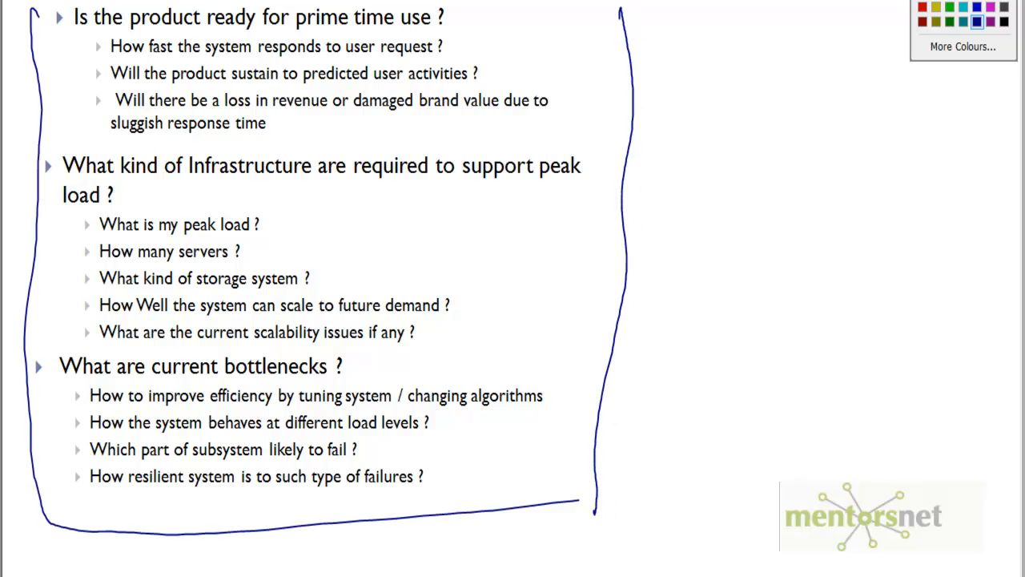
mouse_move(184, 558)
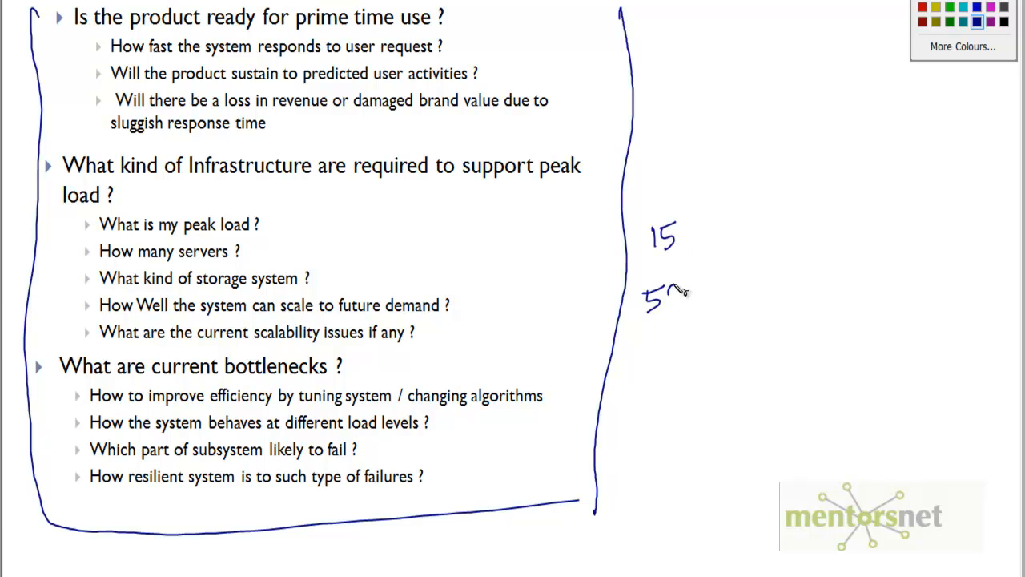
Write 500 below 15 and mark the first group of questions.
drag(661, 292, 697, 325)
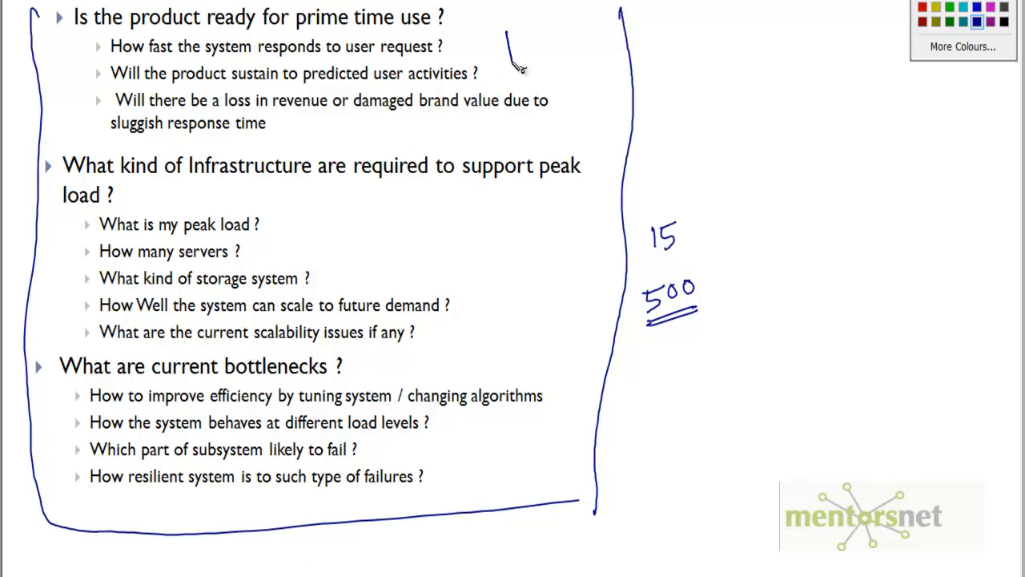
drag(506, 32, 525, 453)
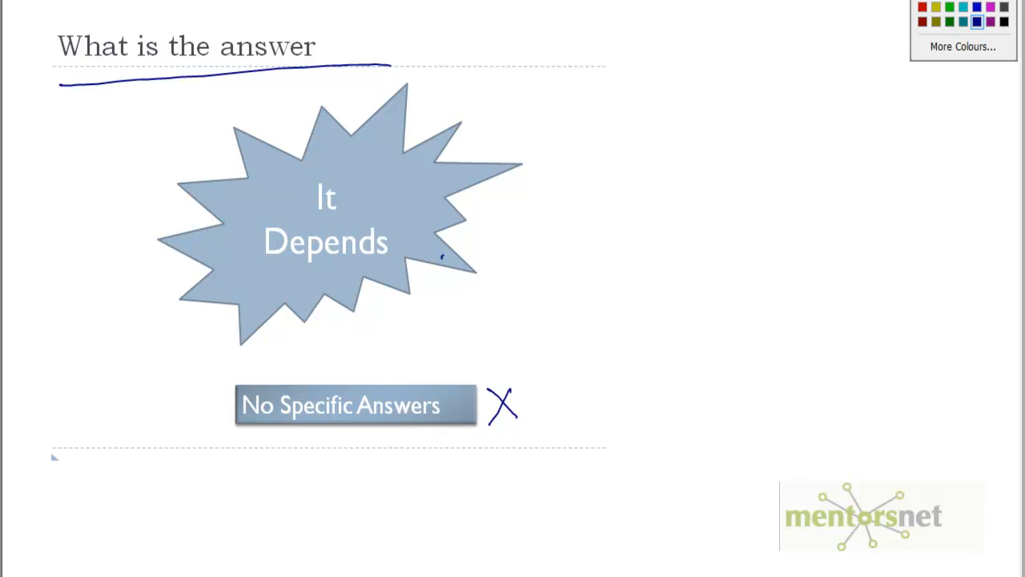
mouse_move(180, 573)
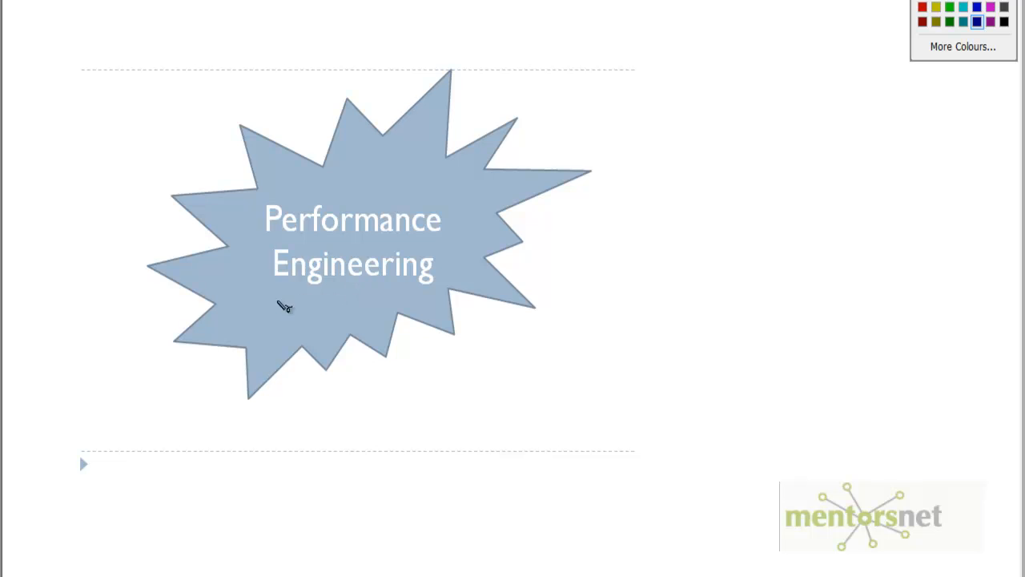
Box 'Performance Engineering' in ink and begin writing 'Vide' to its right.
drag(269, 306, 513, 294)
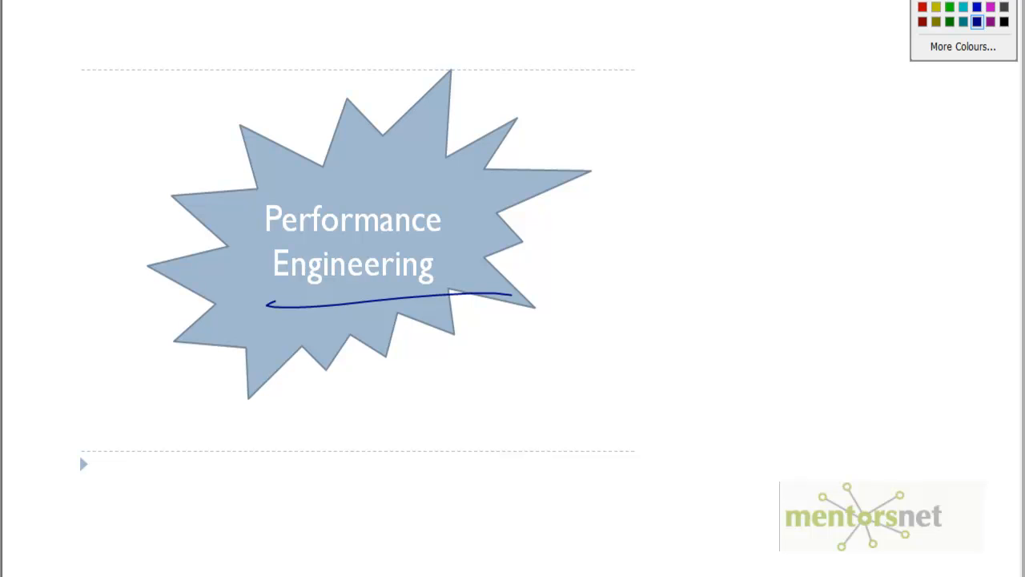
drag(261, 178, 268, 300)
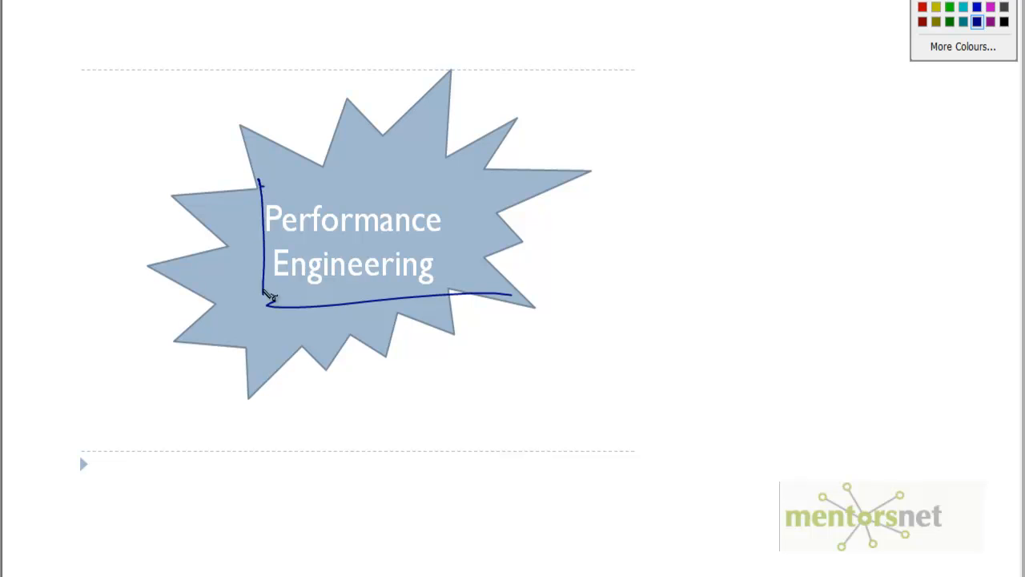
drag(264, 300, 508, 173)
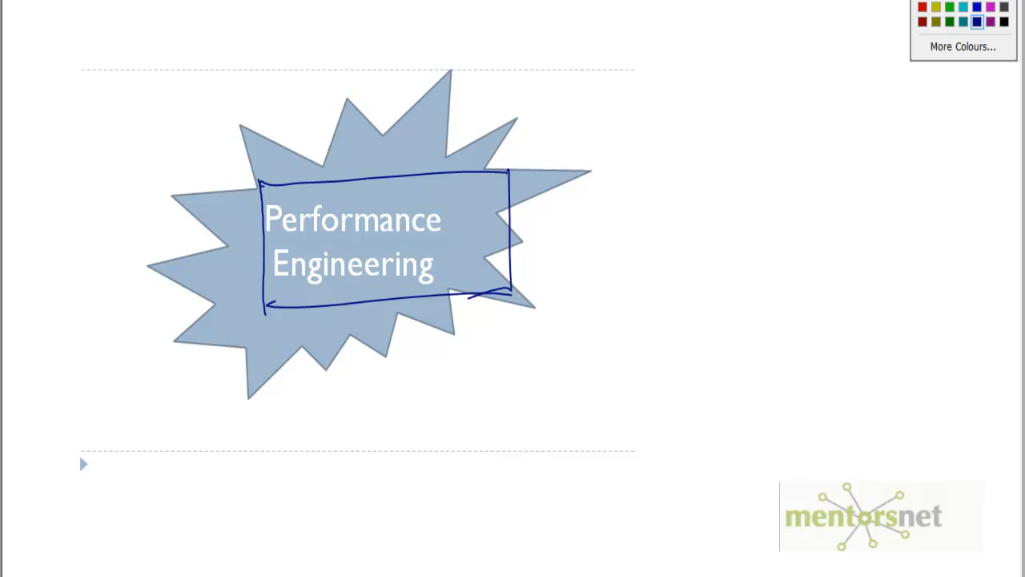
drag(649, 201, 721, 205)
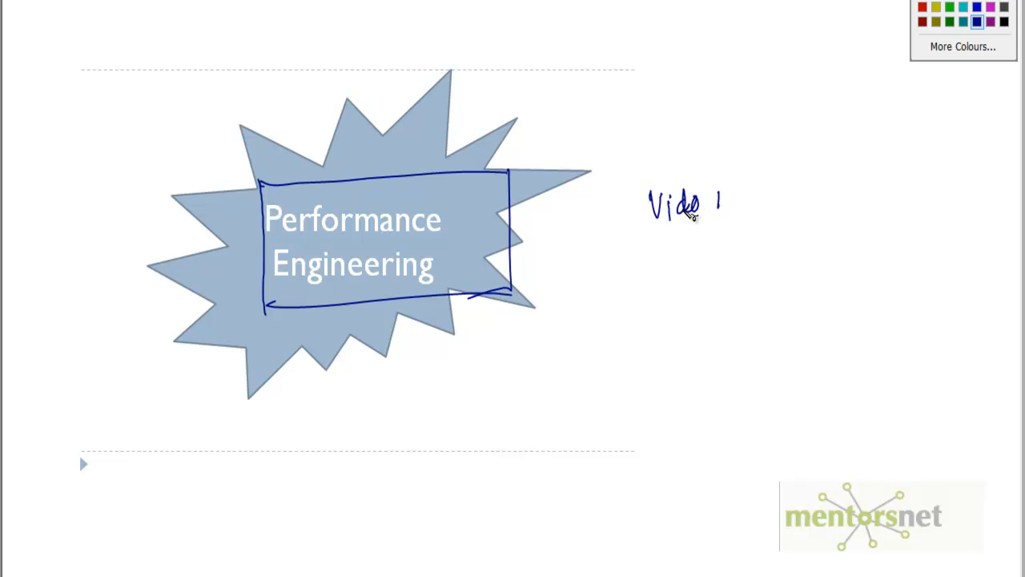